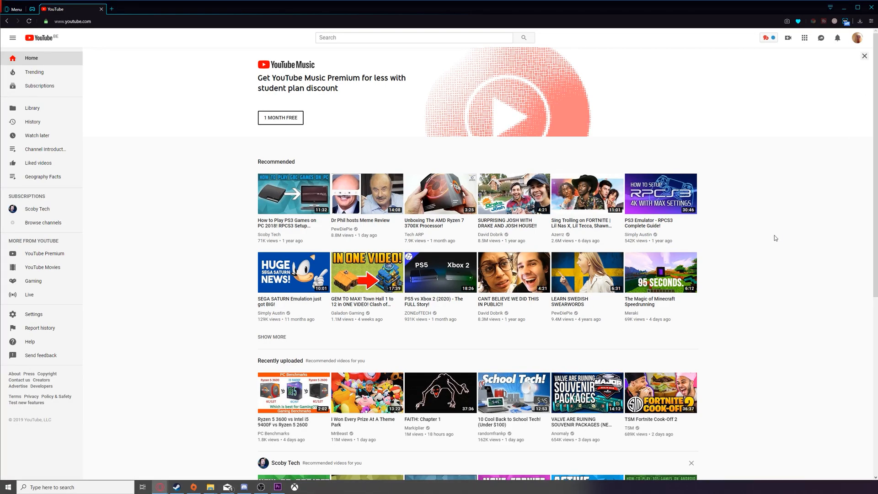
mouse_move(774, 205)
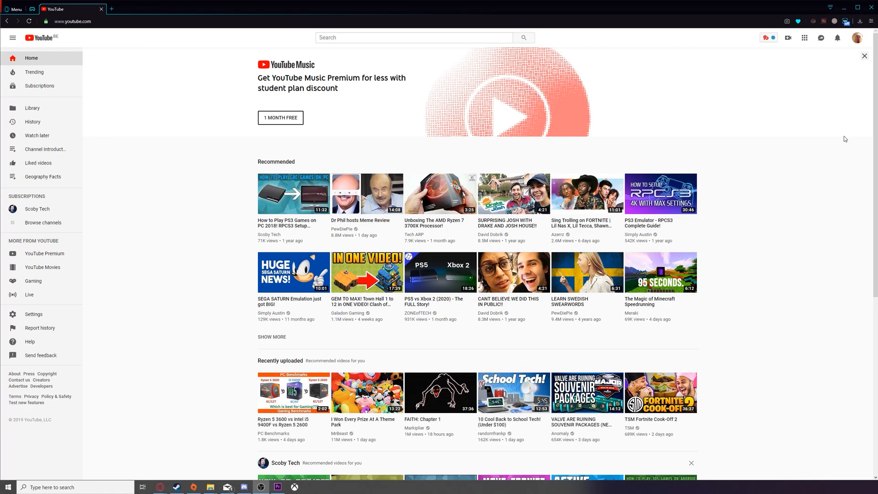
mouse_move(775, 204)
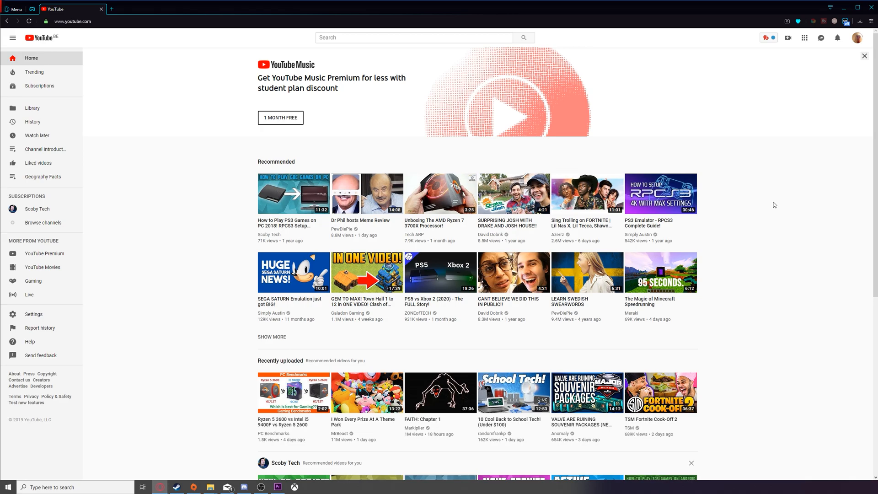
Reach the video upload page from the Create menu
left_click(788, 38)
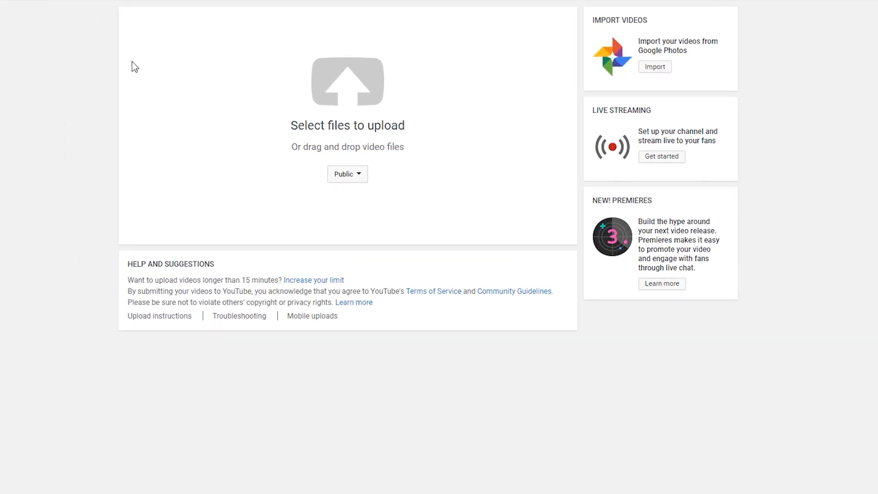
mouse_move(127, 282)
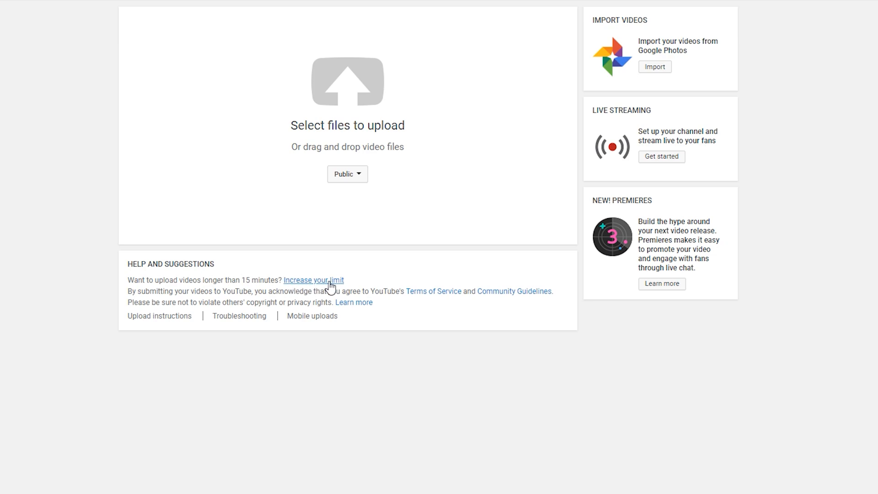
Begin 'Increase your limit' verification with Belgium as country and text-message code delivery
left_click(313, 279)
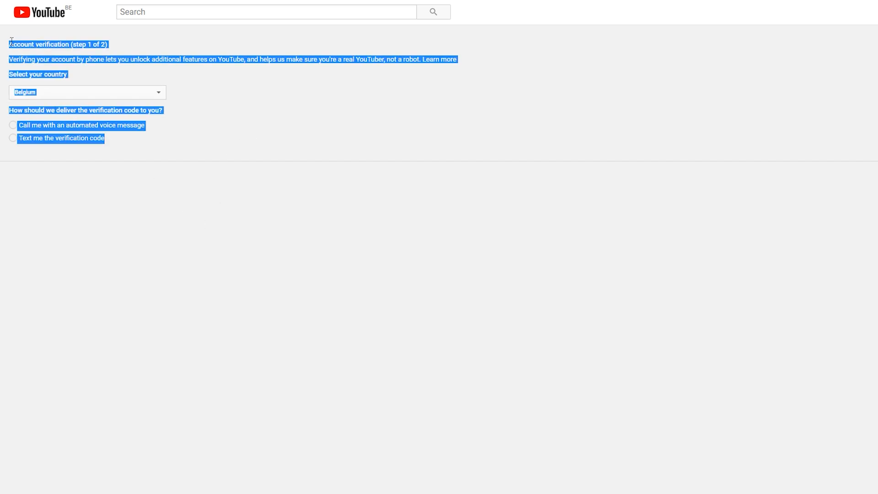
left_click(115, 52)
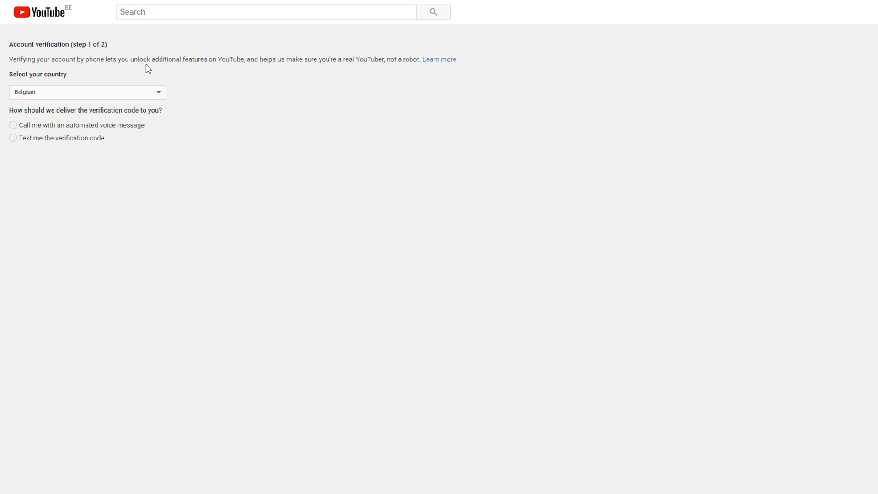
mouse_move(455, 88)
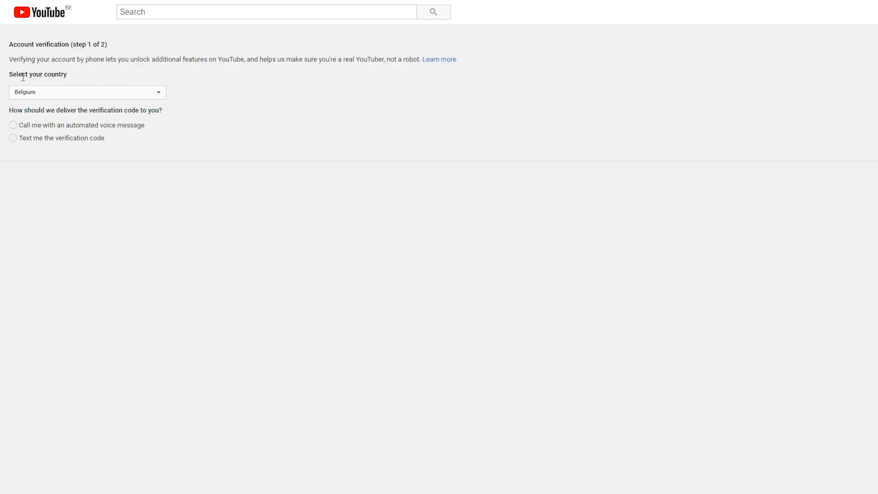
left_click(86, 91)
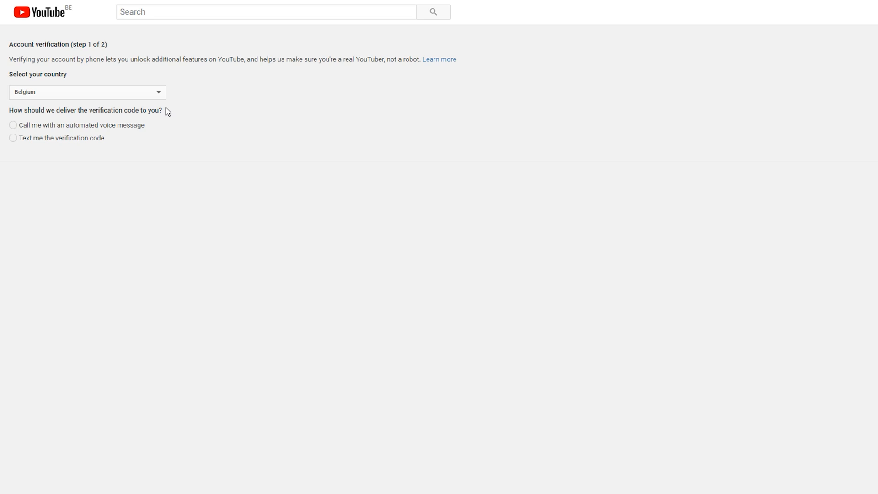
mouse_move(161, 108)
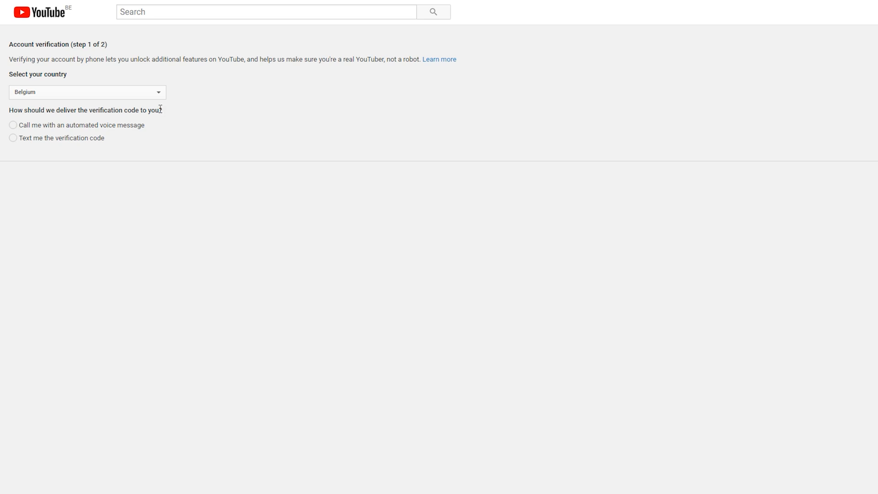
left_click(13, 138)
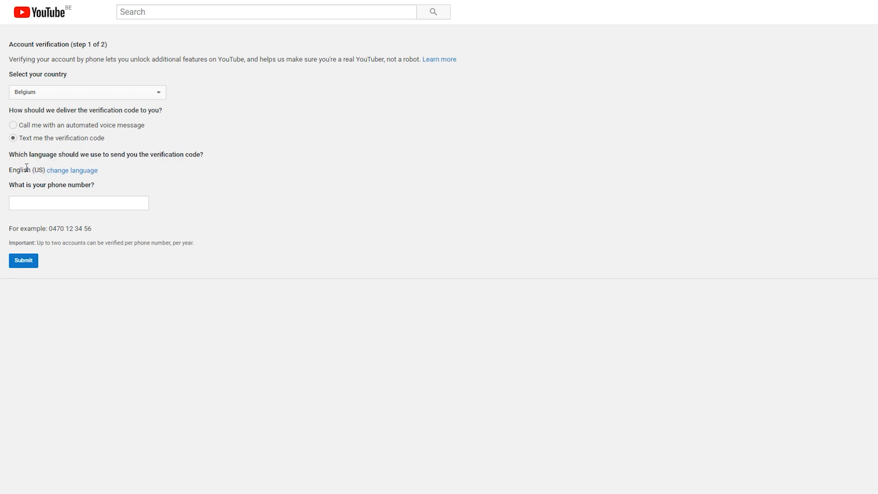
mouse_move(71, 170)
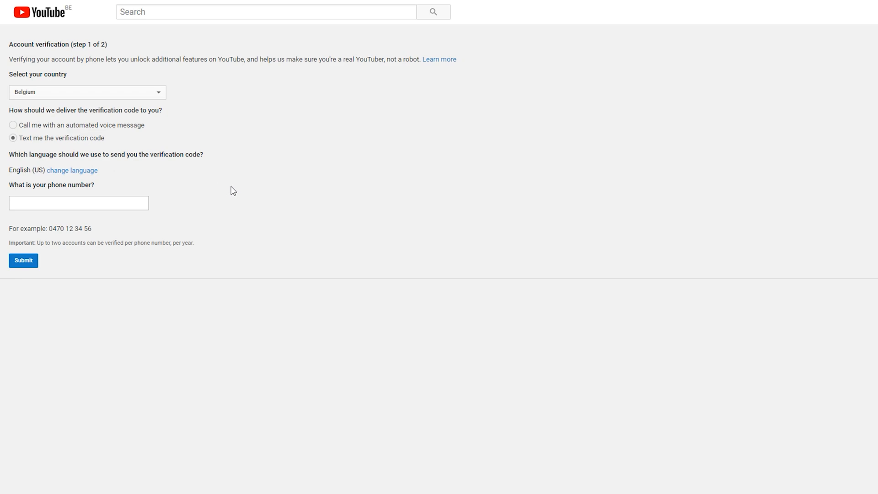
left_click(71, 171)
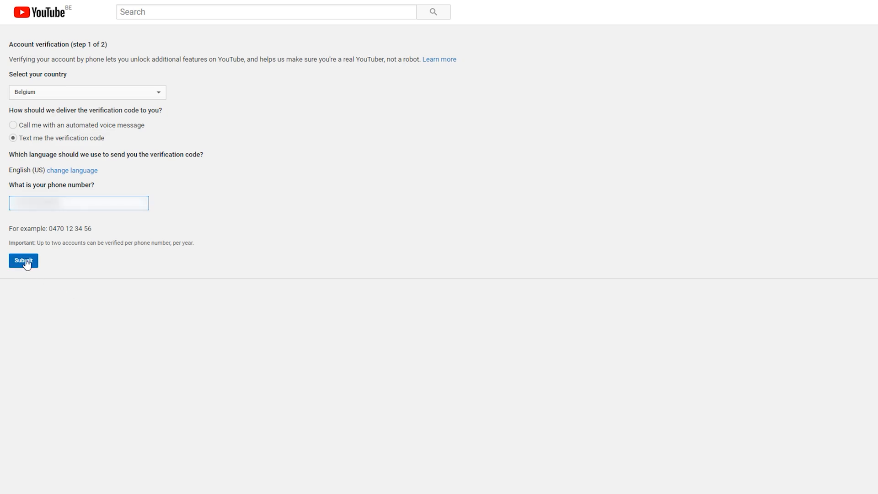
Submit the phone number so the verification code is texted to it
left_click(23, 261)
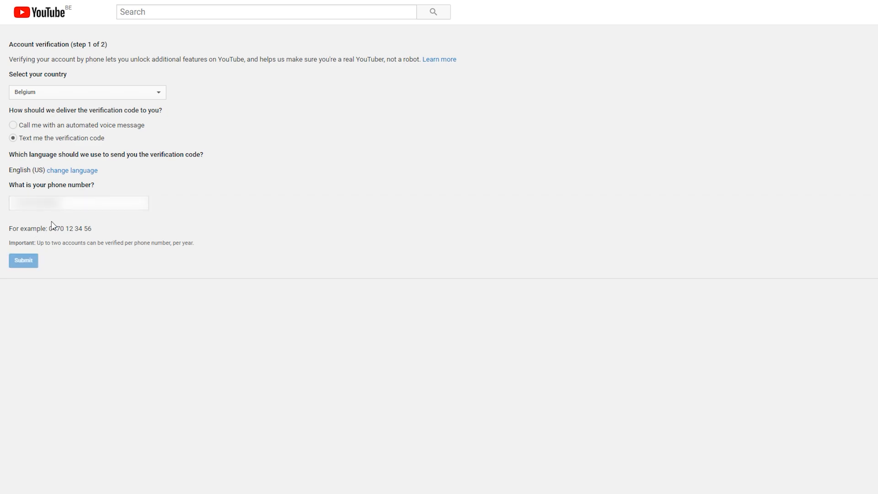
left_click(22, 259)
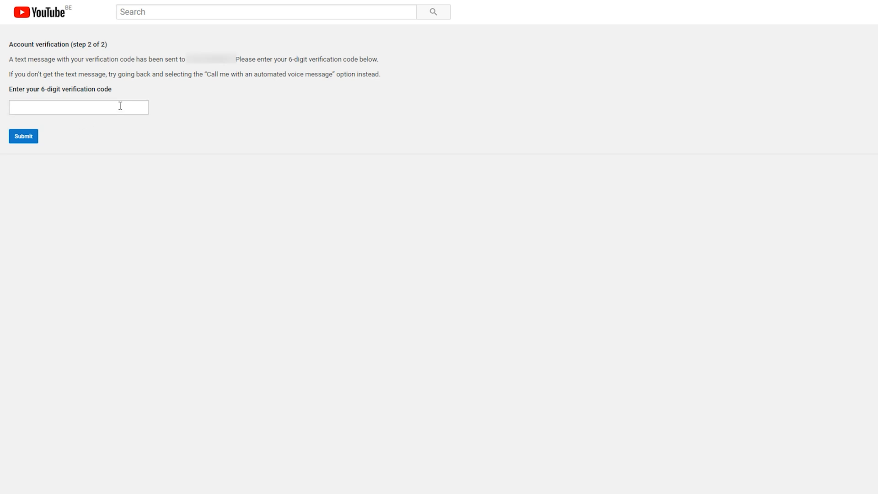
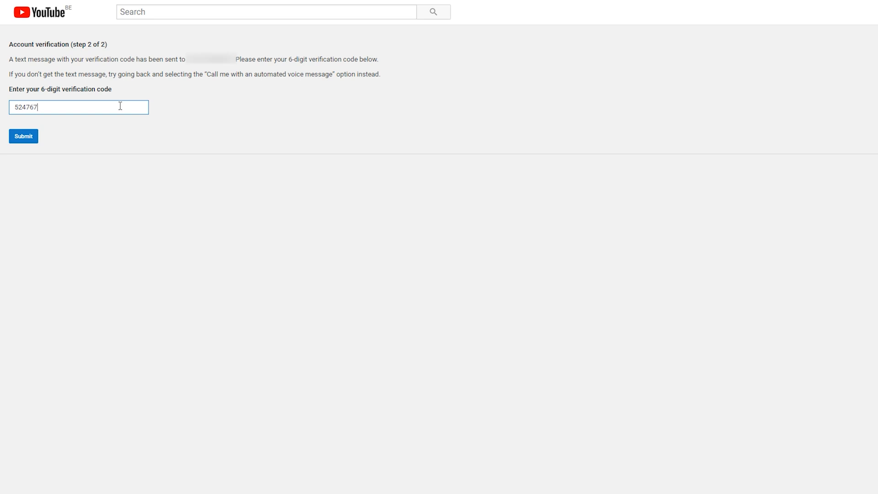
left_click(23, 137)
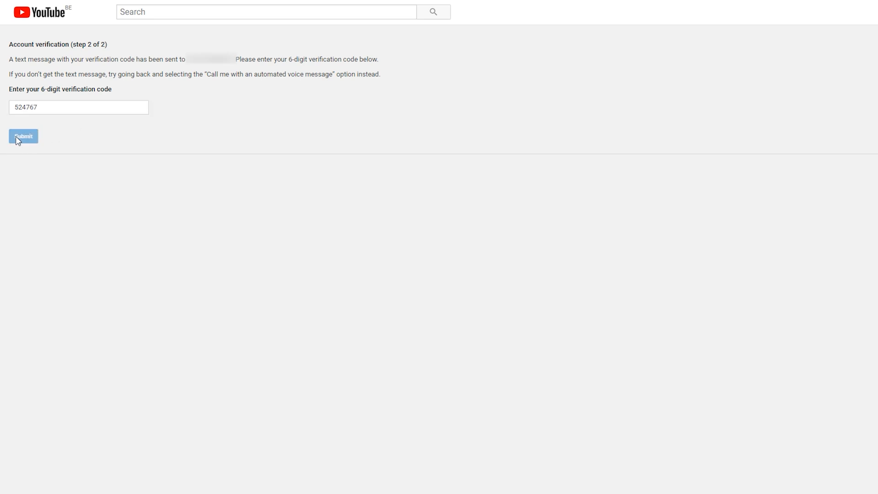
Continue from the Verified confirmation back to the upload page
left_click(23, 136)
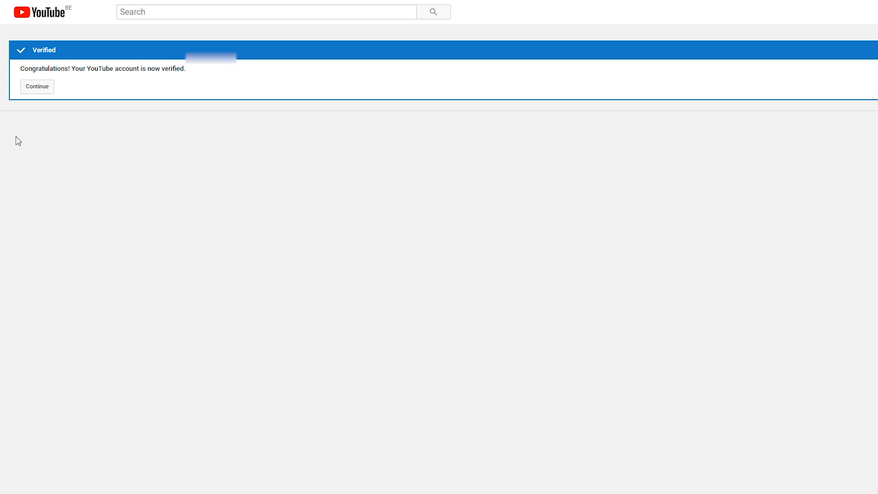
left_click(37, 88)
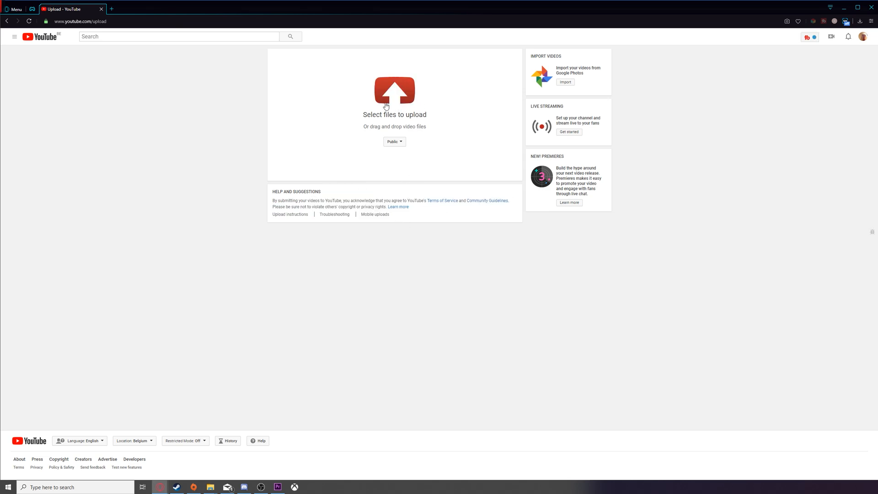
mouse_move(323, 201)
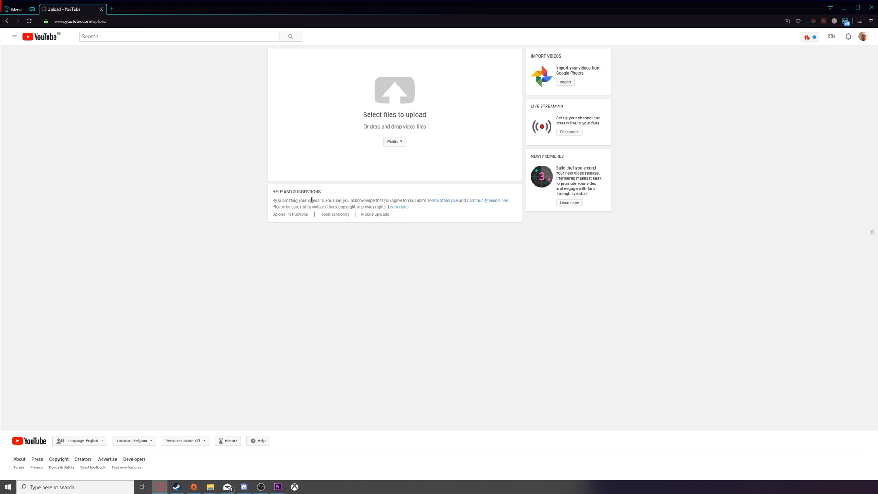
mouse_move(394, 92)
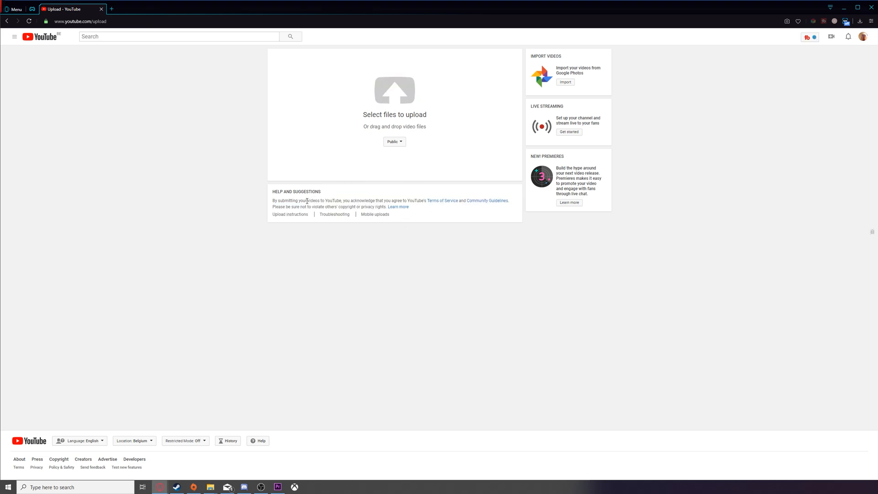
mouse_move(393, 92)
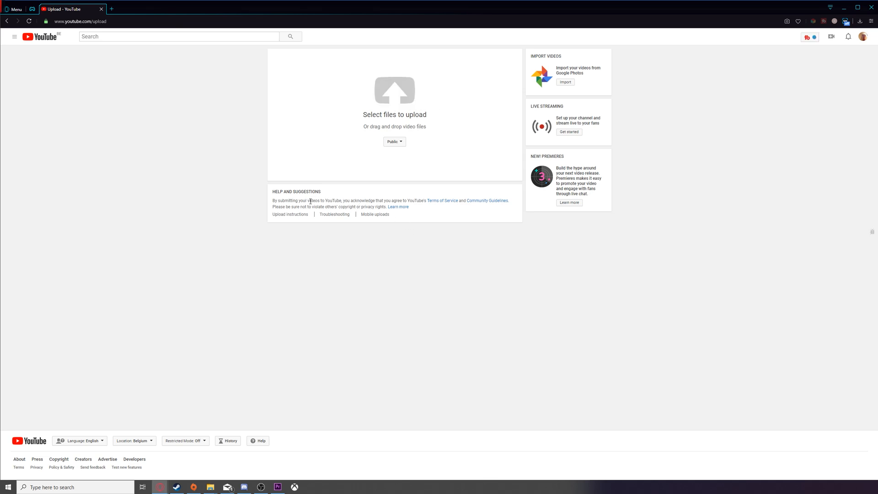
mouse_move(393, 90)
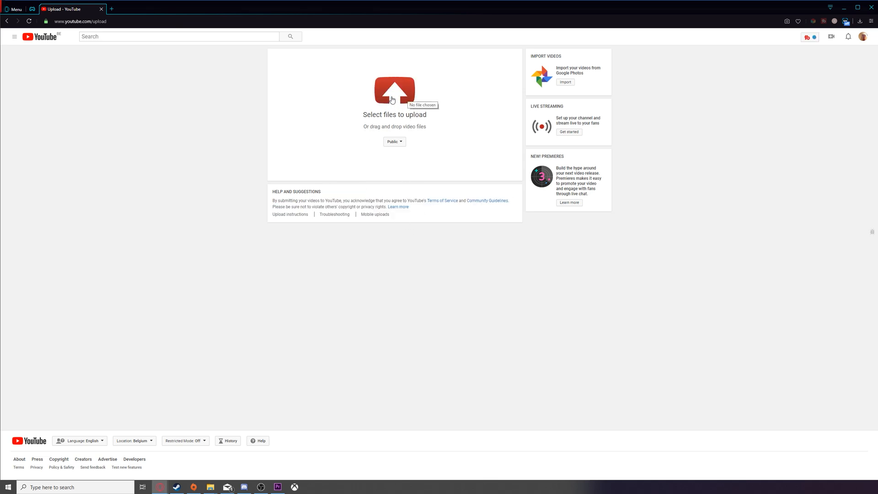